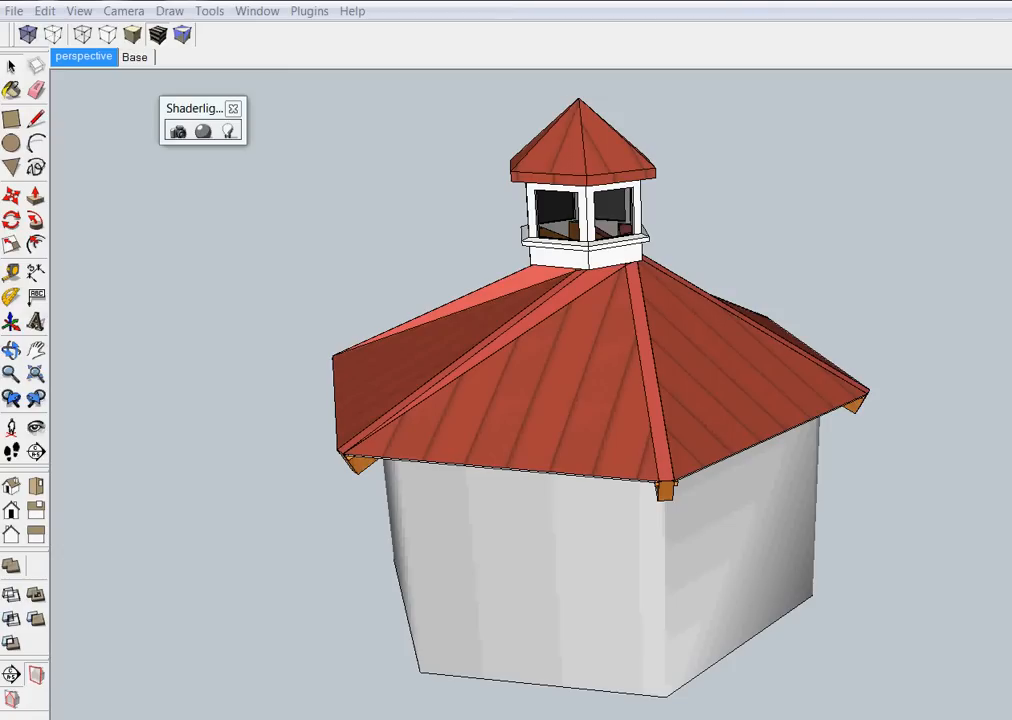
- Switch to the Base scene to show only the rafter frame on the hexagonal walls
left_click(135, 56)
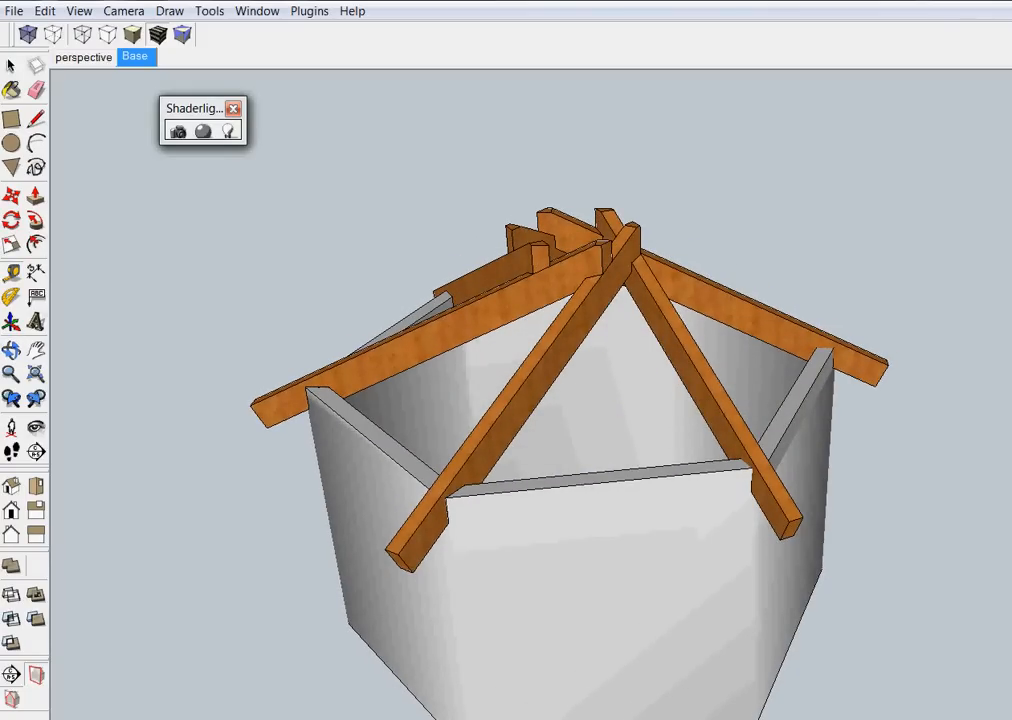
mouse_move(688, 333)
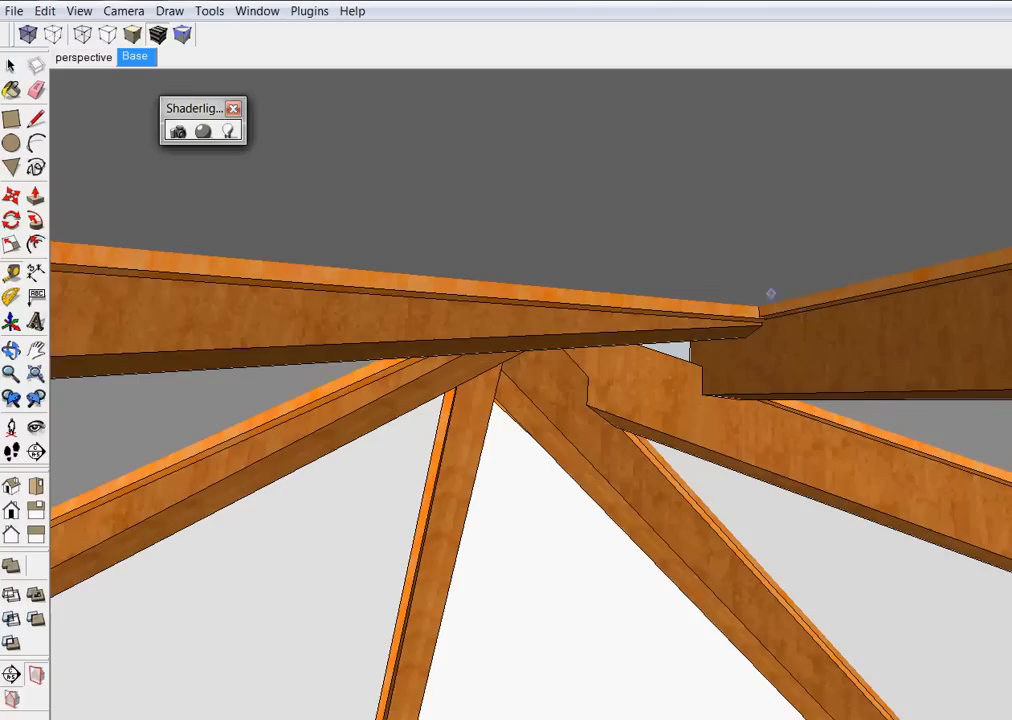
mouse_move(789, 314)
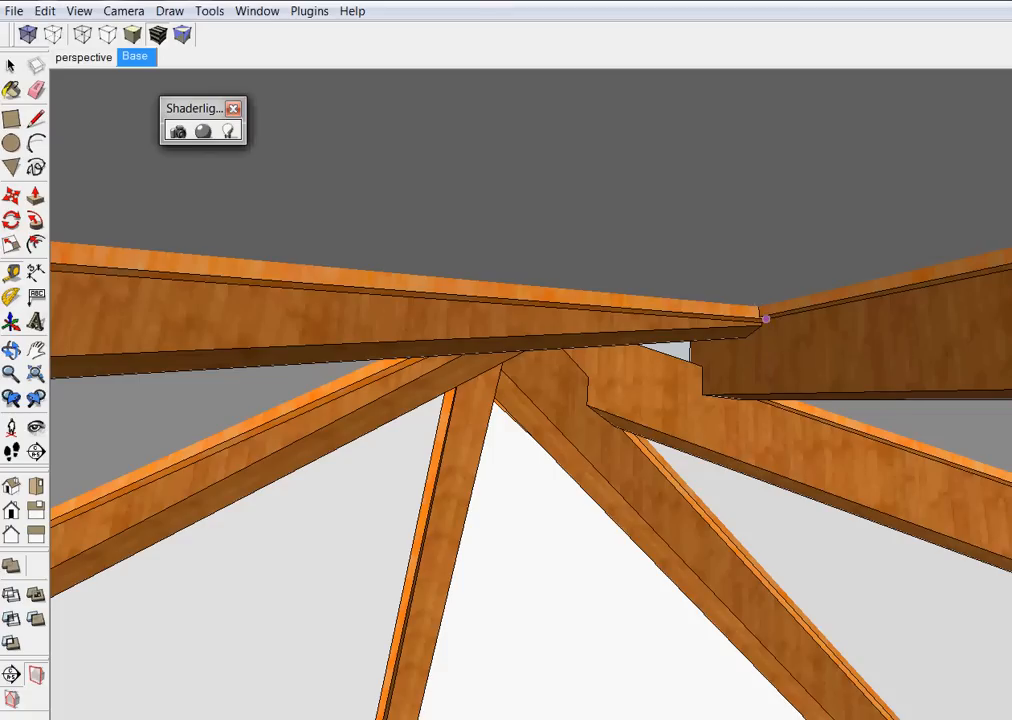
mouse_move(757, 305)
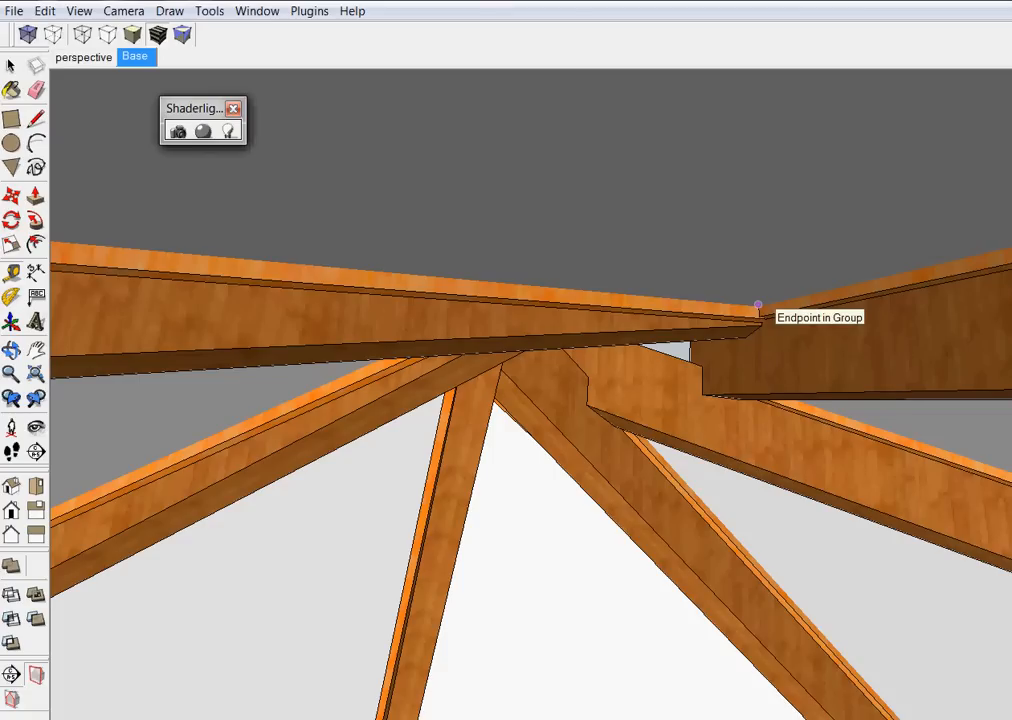
mouse_move(578, 303)
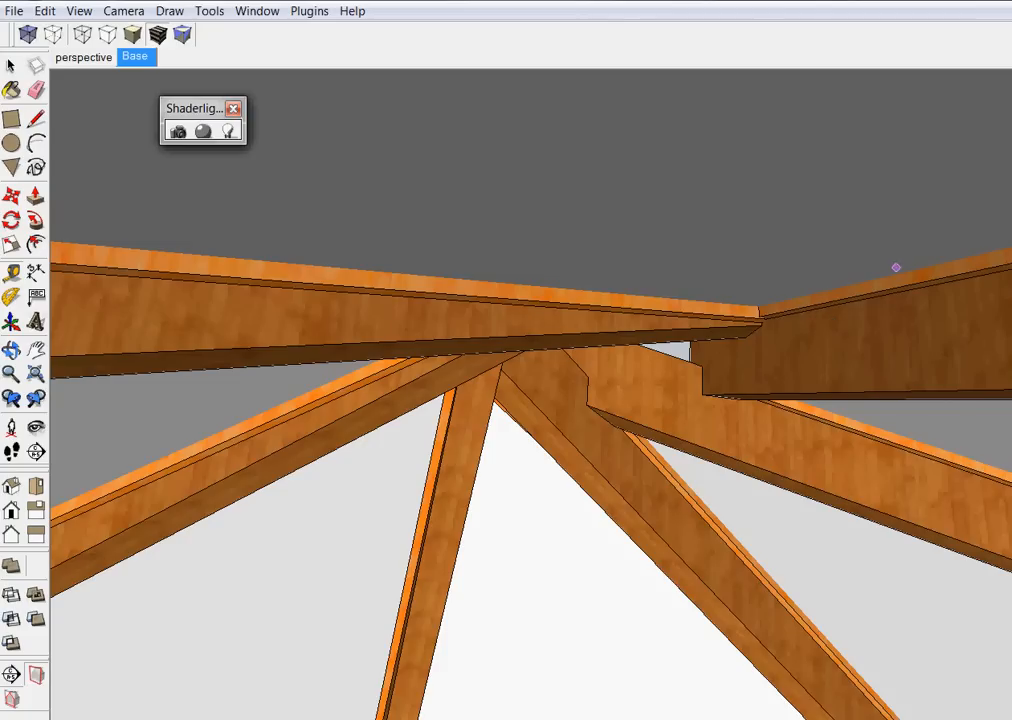
mouse_move(759, 315)
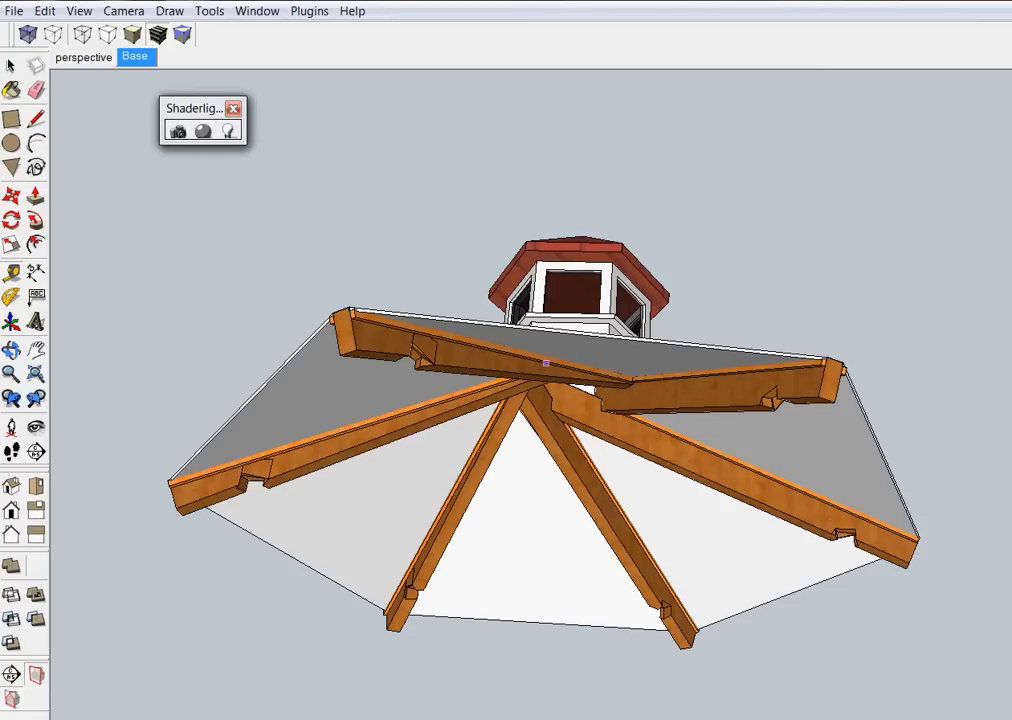
mouse_move(668, 364)
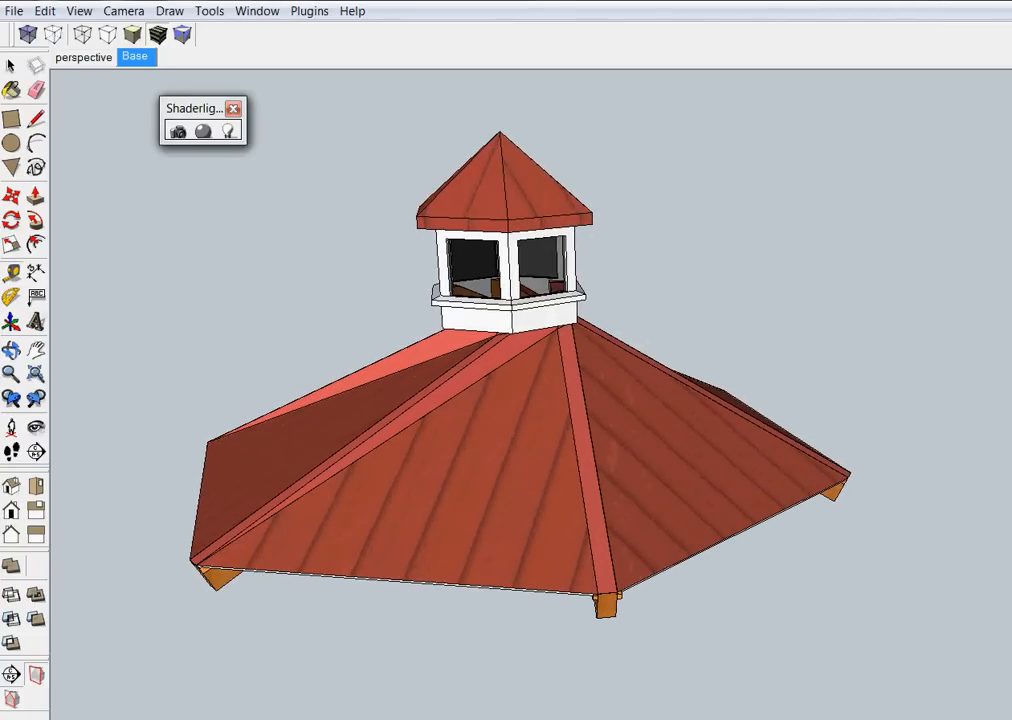
- Switch to the perspective scene with the red standing-seam roof and glazed cupola
left_click(83, 56)
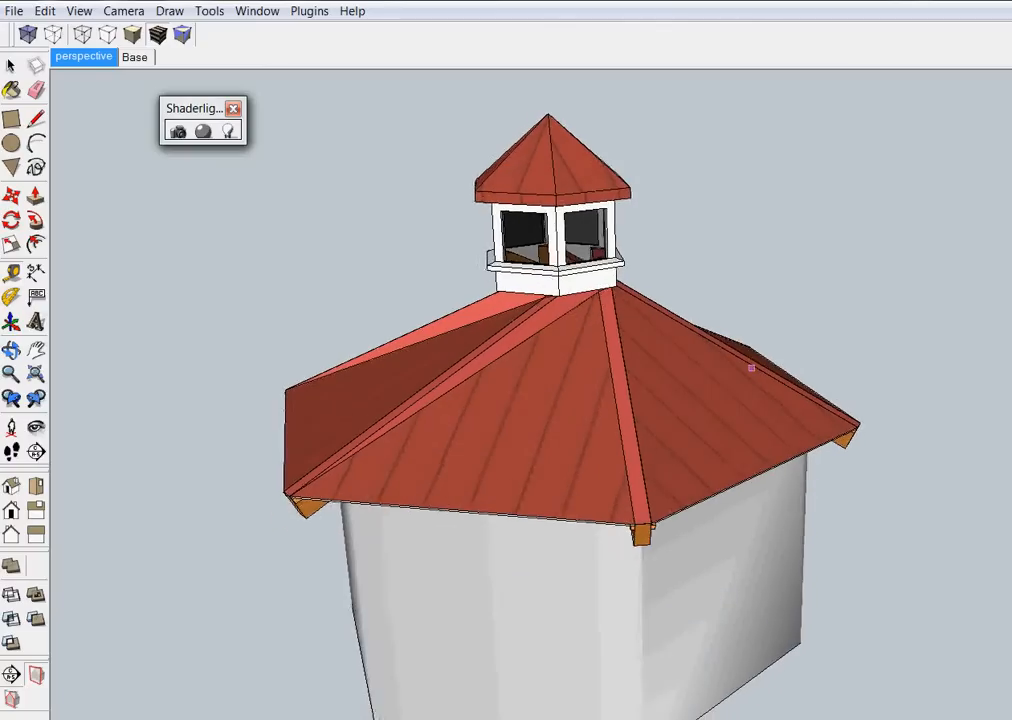